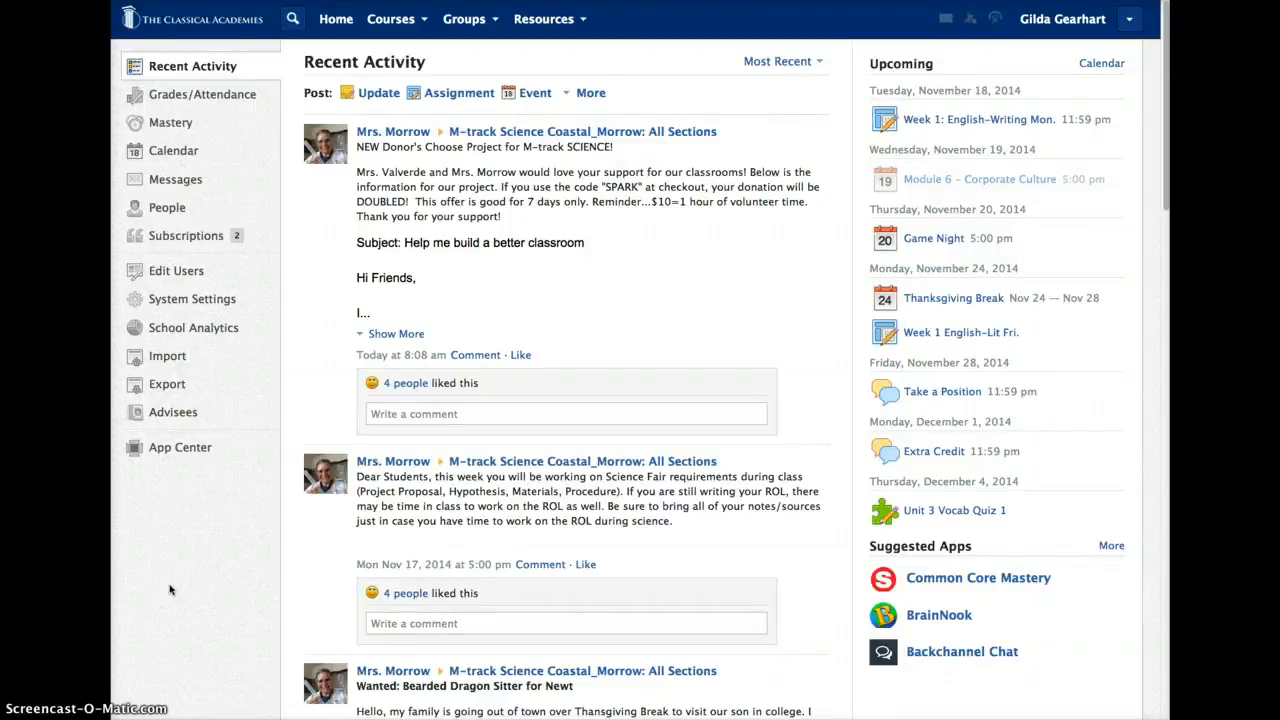
mouse_move(189, 553)
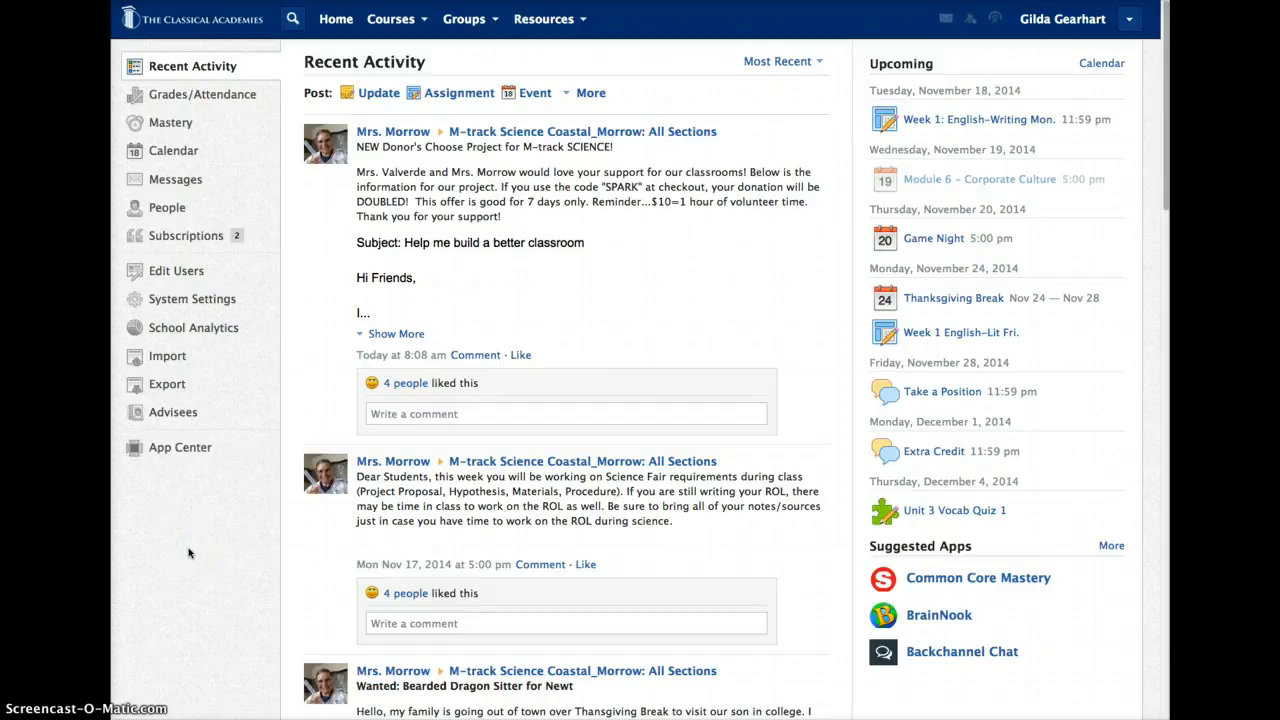
mouse_move(193, 548)
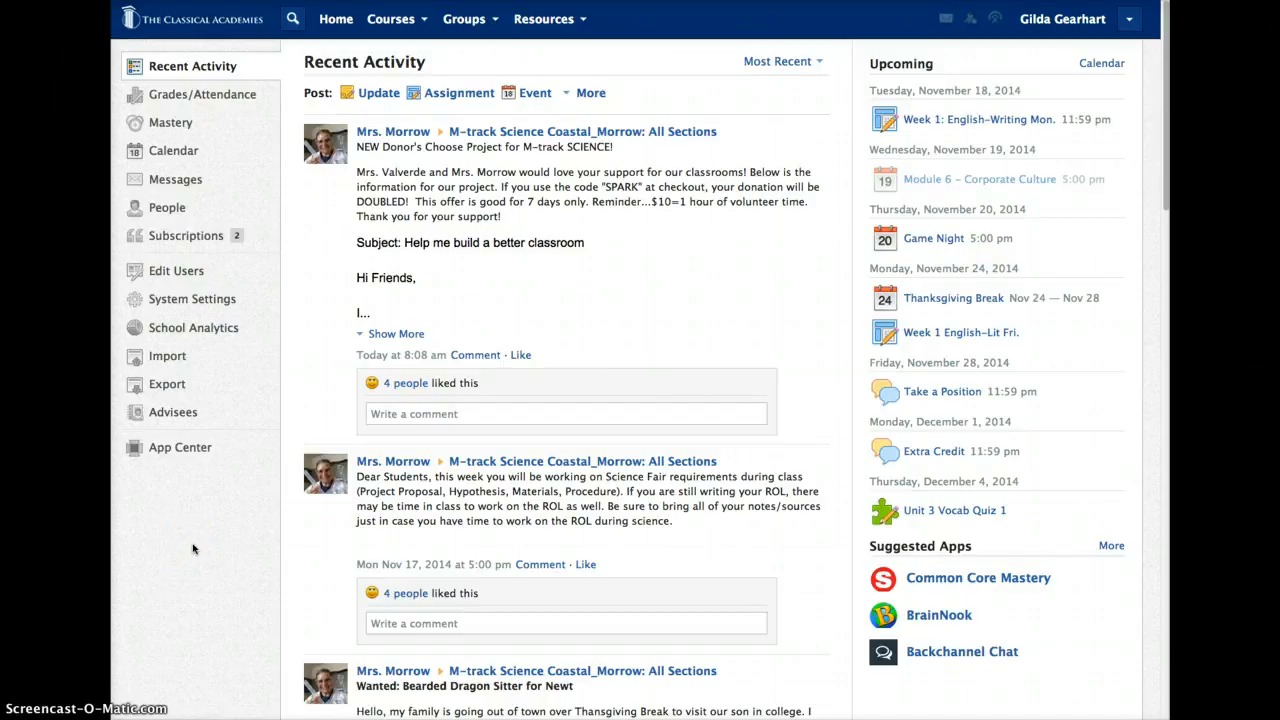
mouse_move(225, 245)
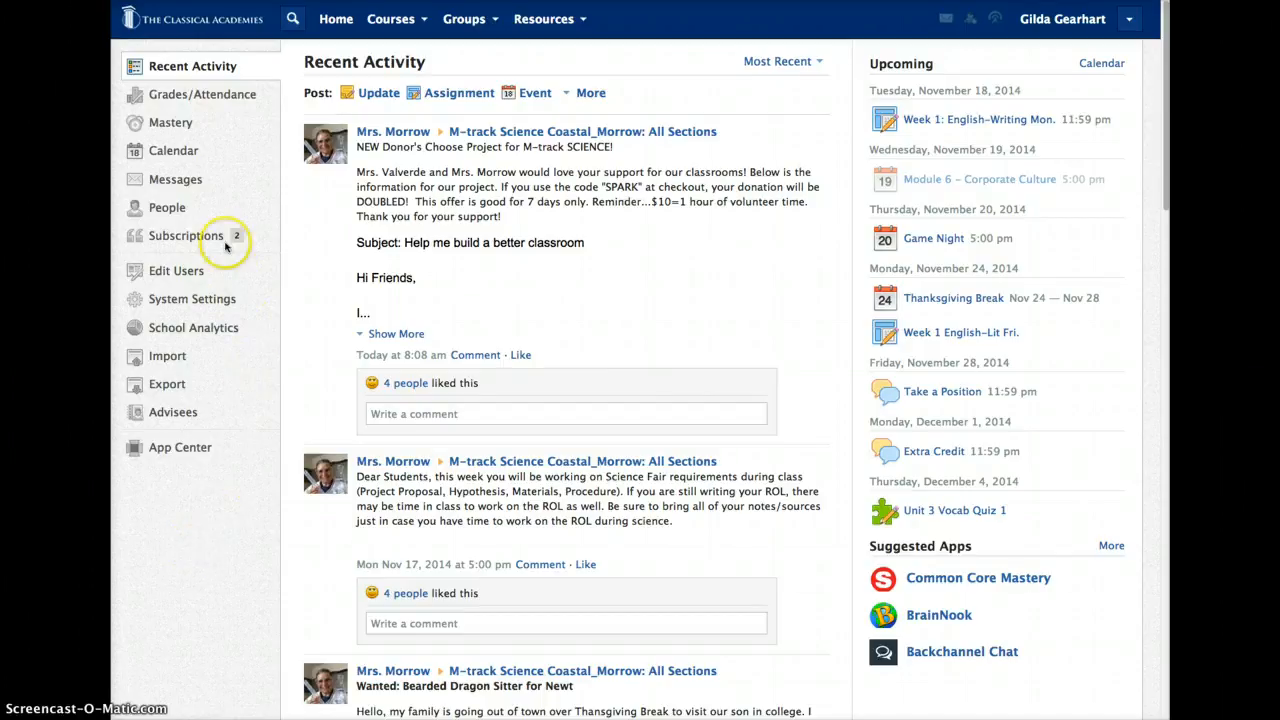
mouse_move(182, 163)
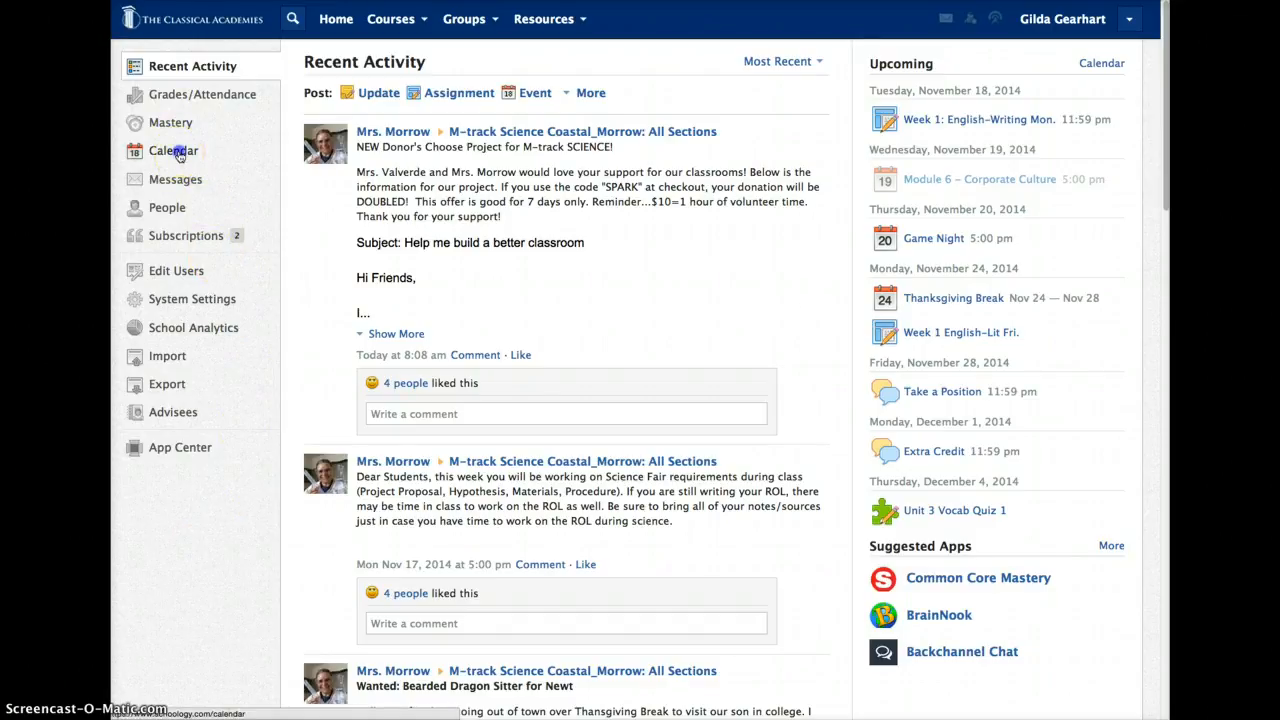
Open the combined class calendar showing November 2014 events.
left_click(173, 151)
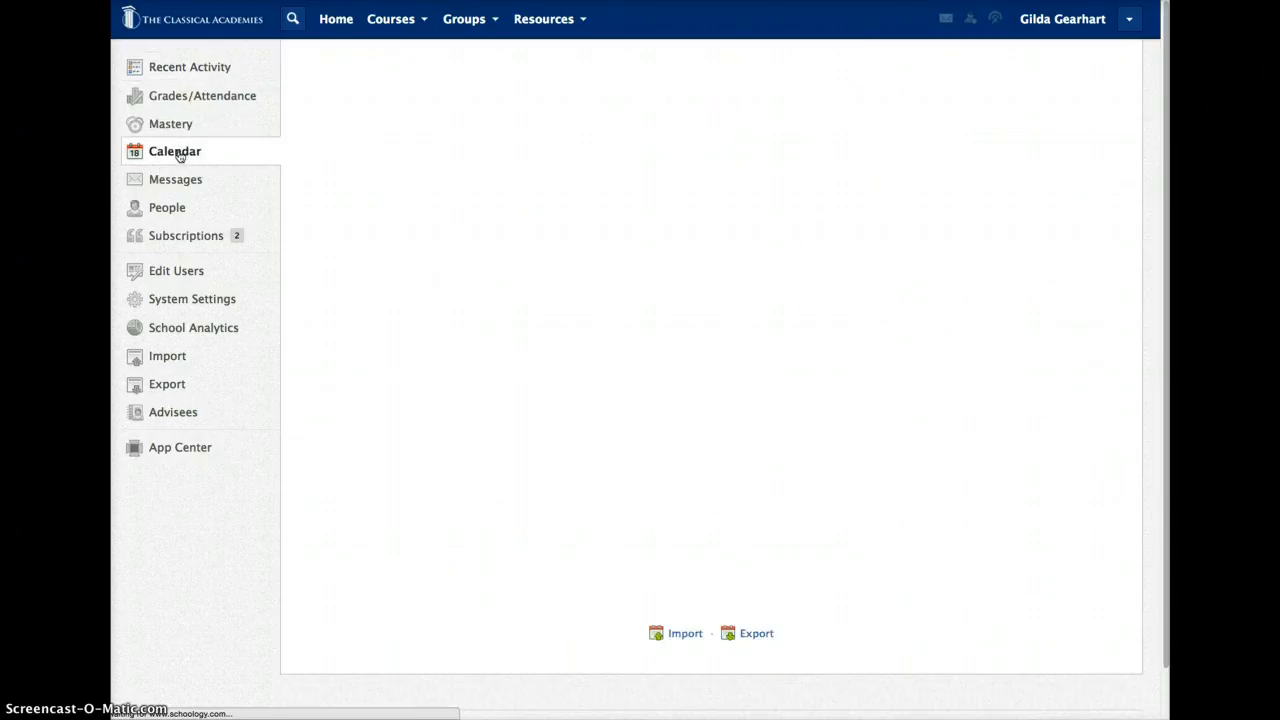
left_click(174, 151)
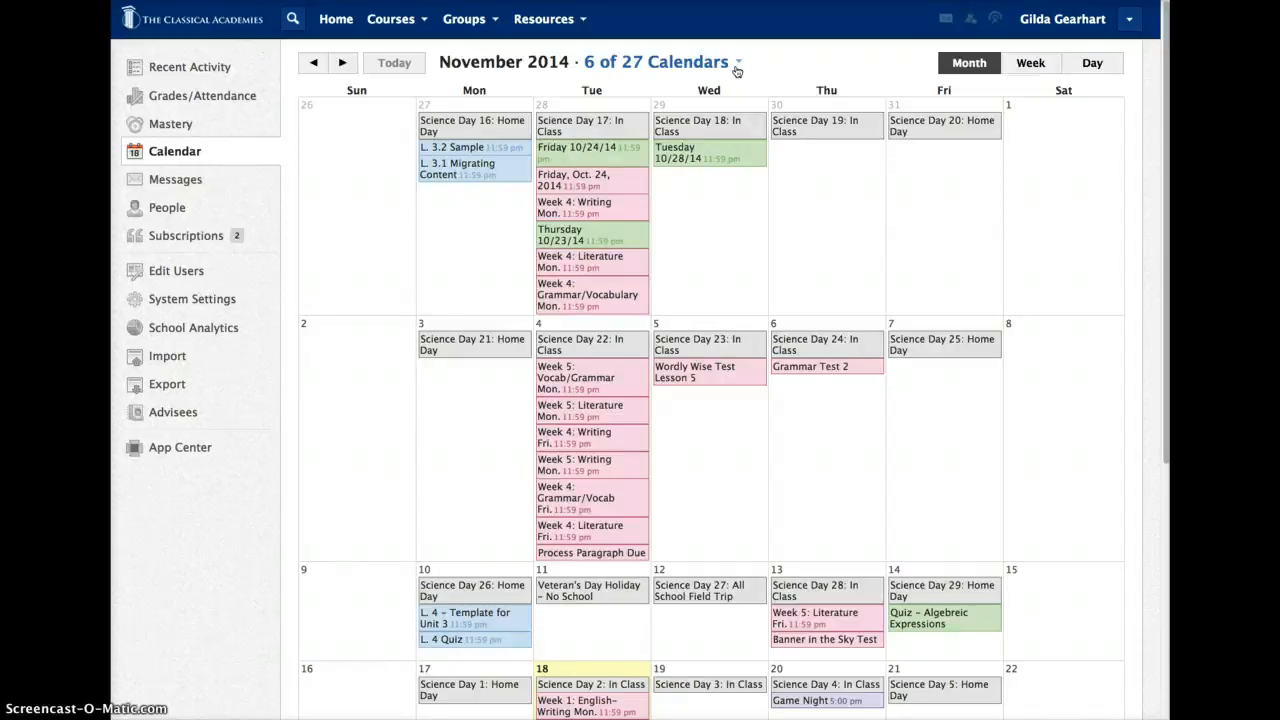
left_click(739, 62)
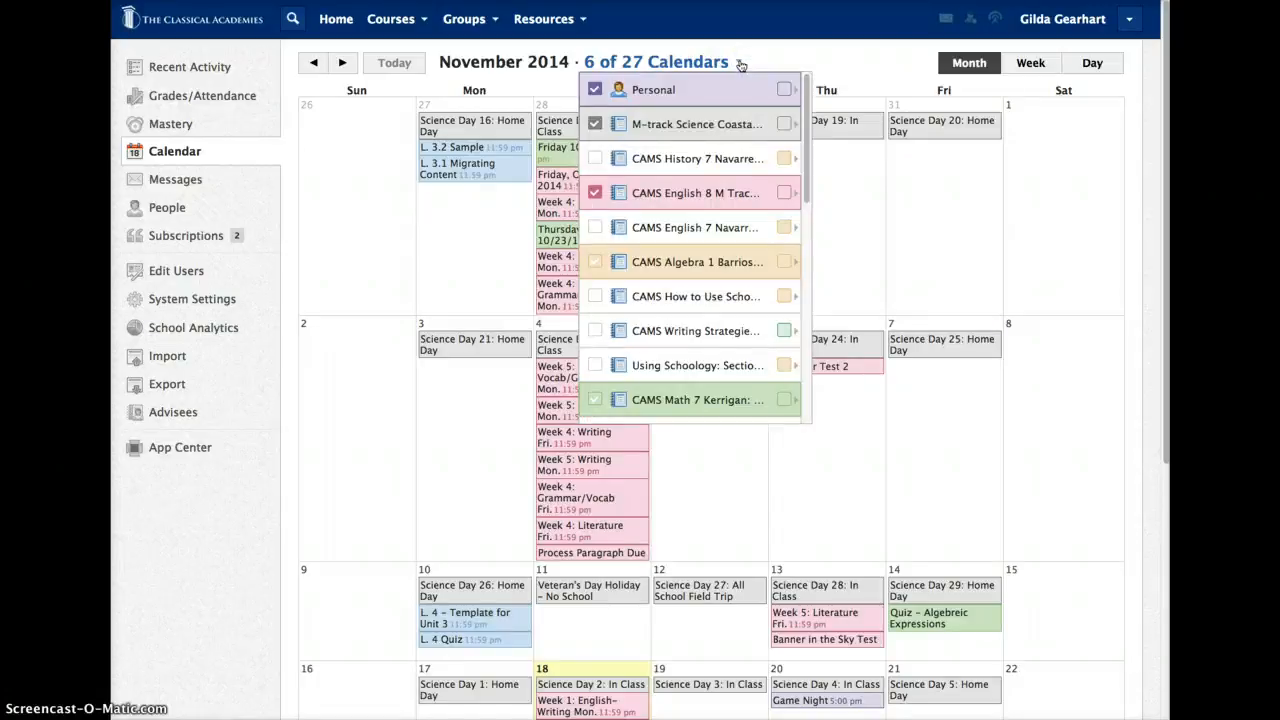
mouse_move(720, 192)
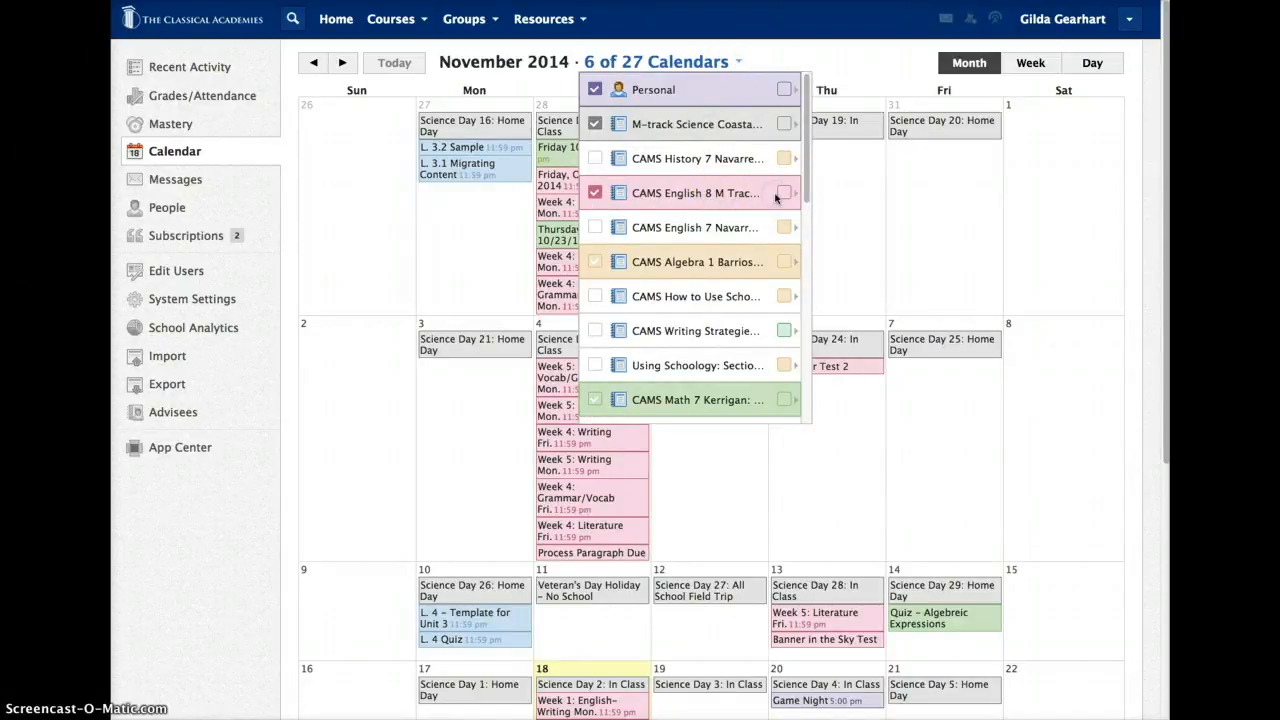
left_click(785, 192)
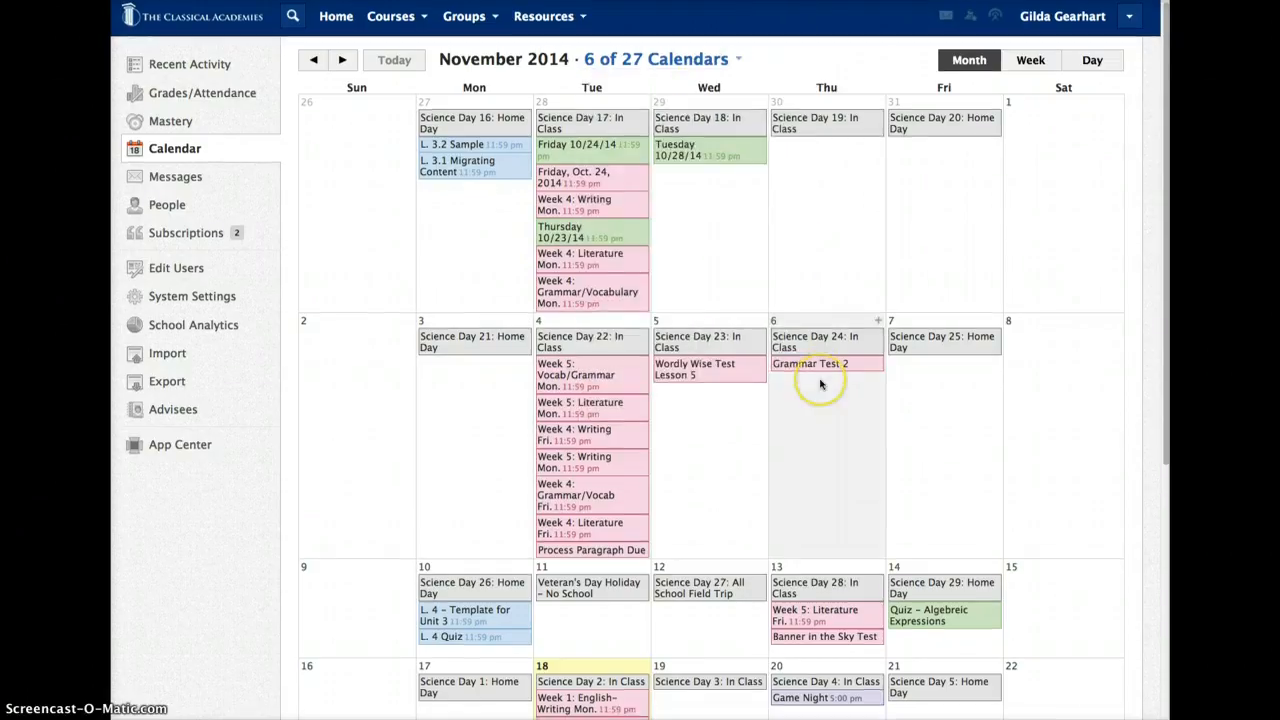
scroll("down", 3)
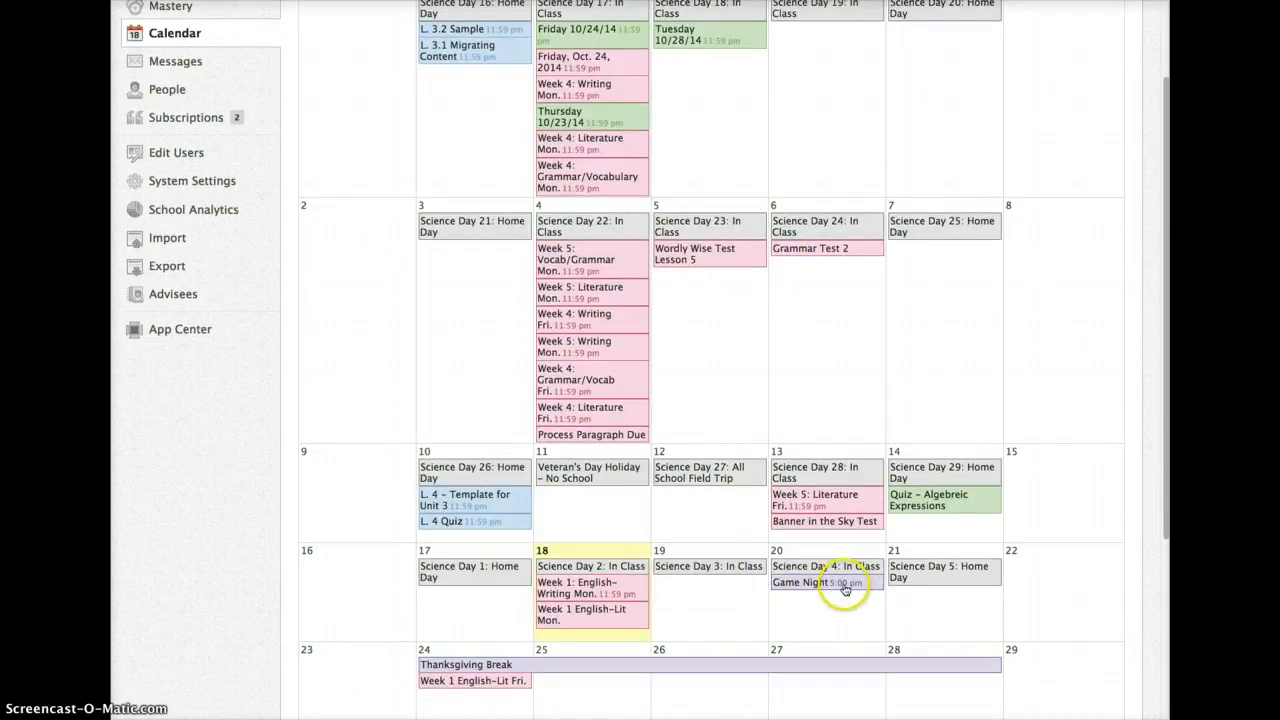
scroll("down", 3)
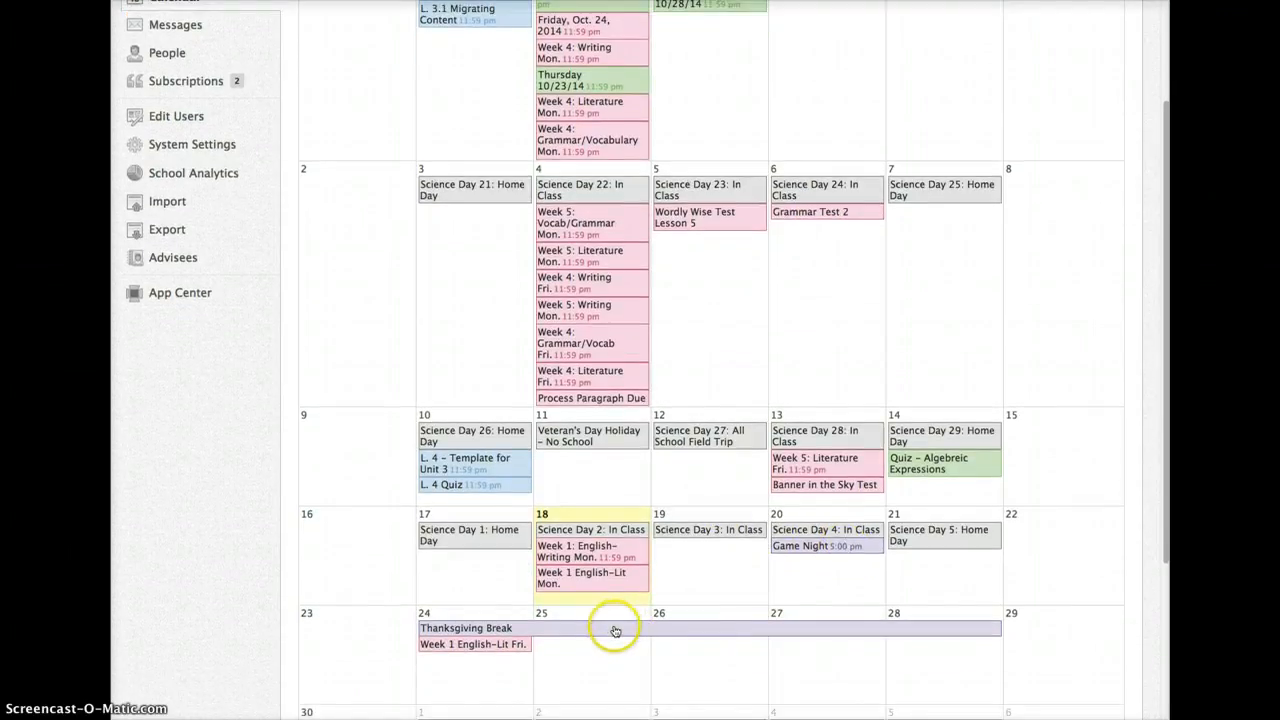
mouse_move(705, 665)
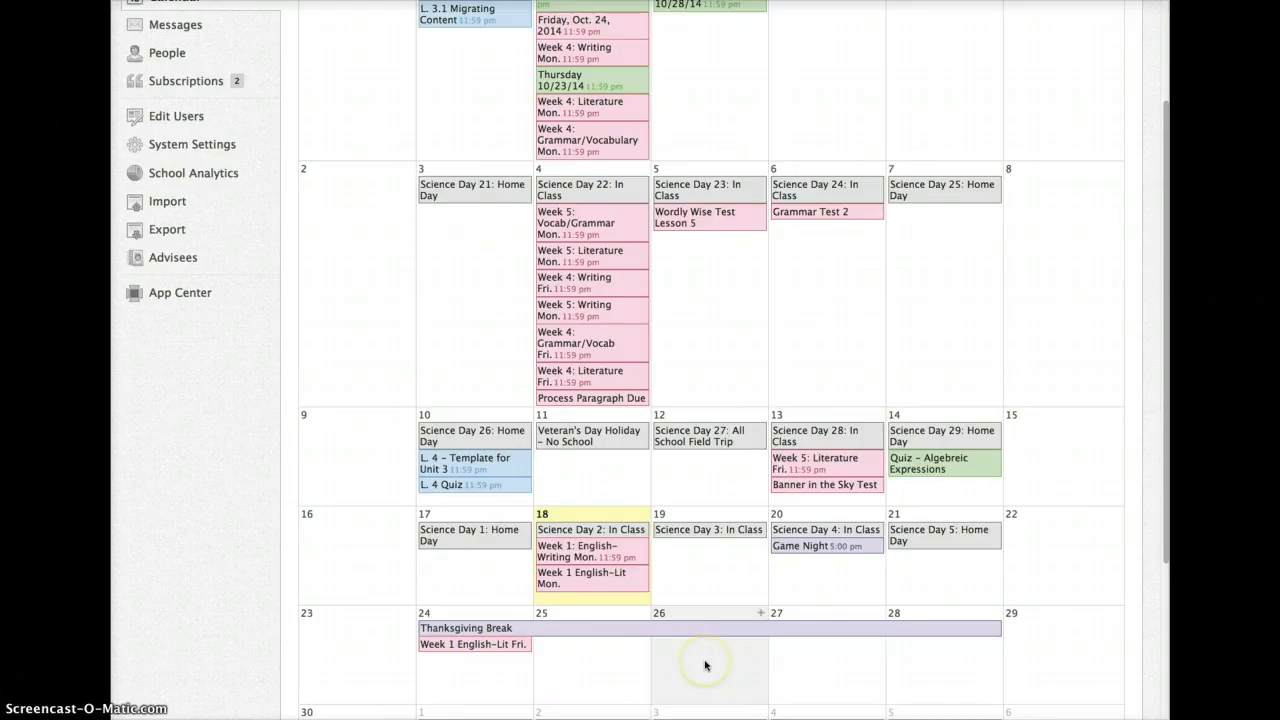
mouse_move(703, 665)
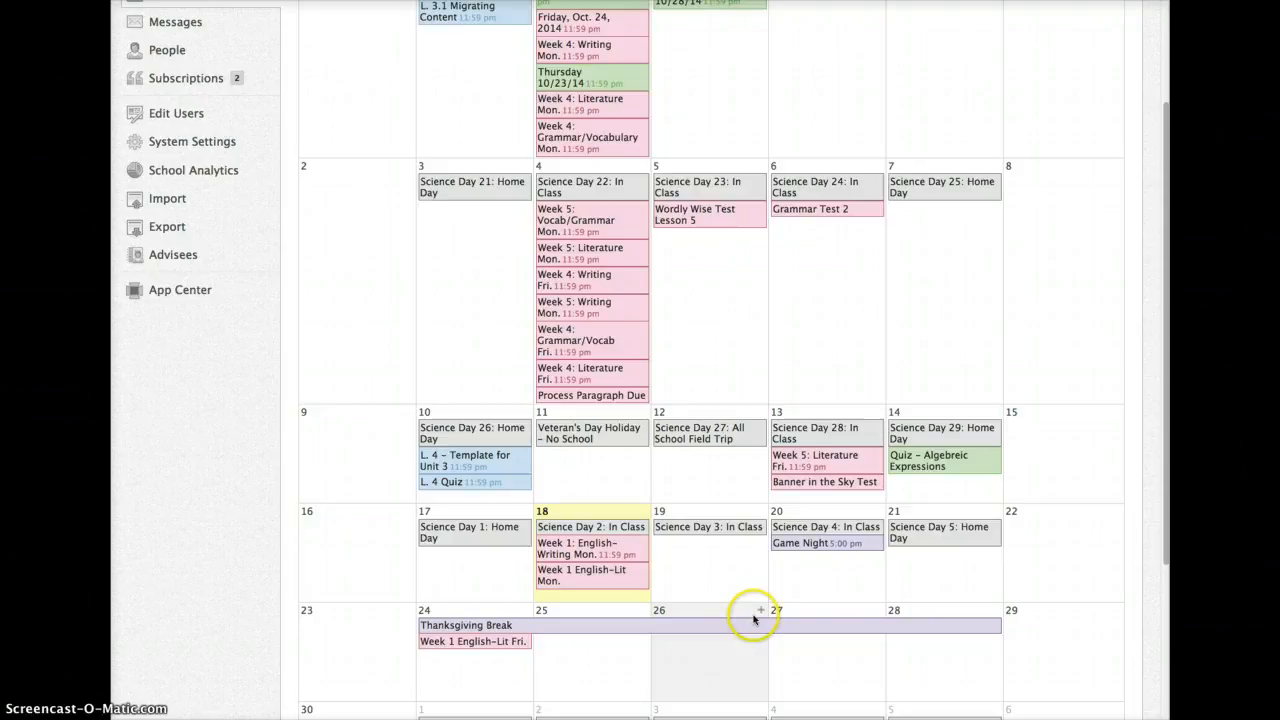
mouse_move(760, 612)
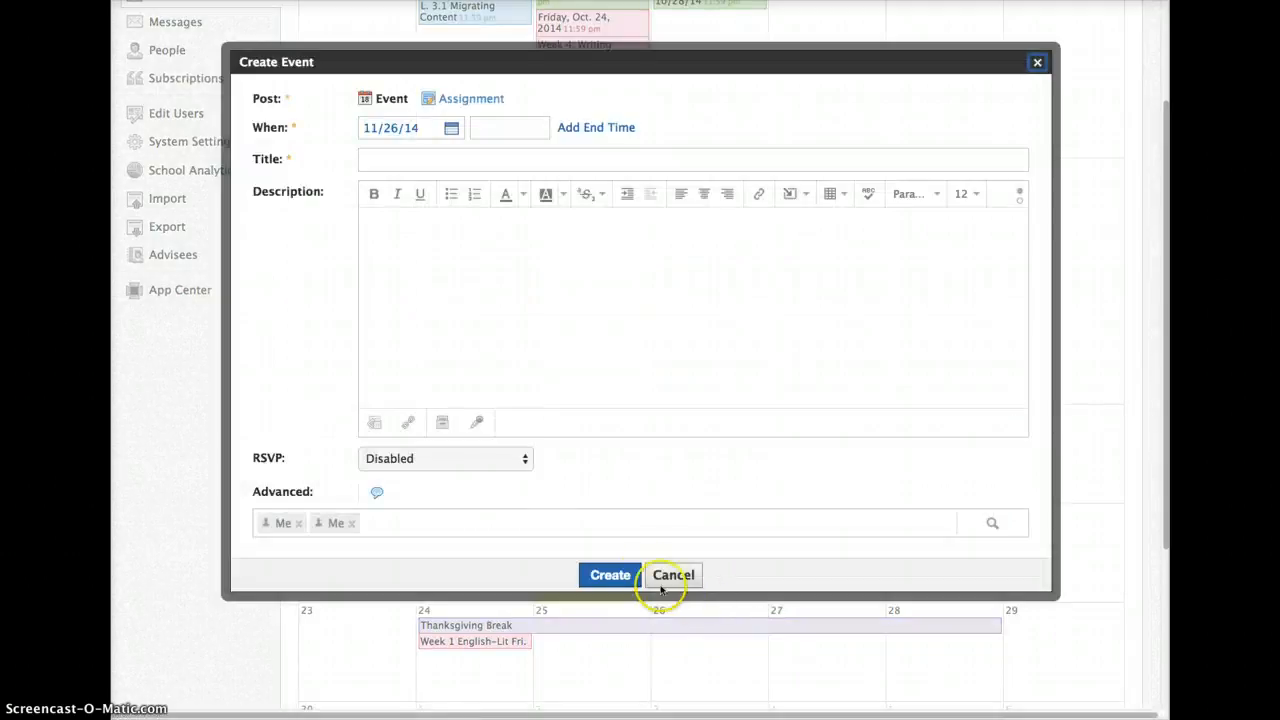
left_click(673, 575)
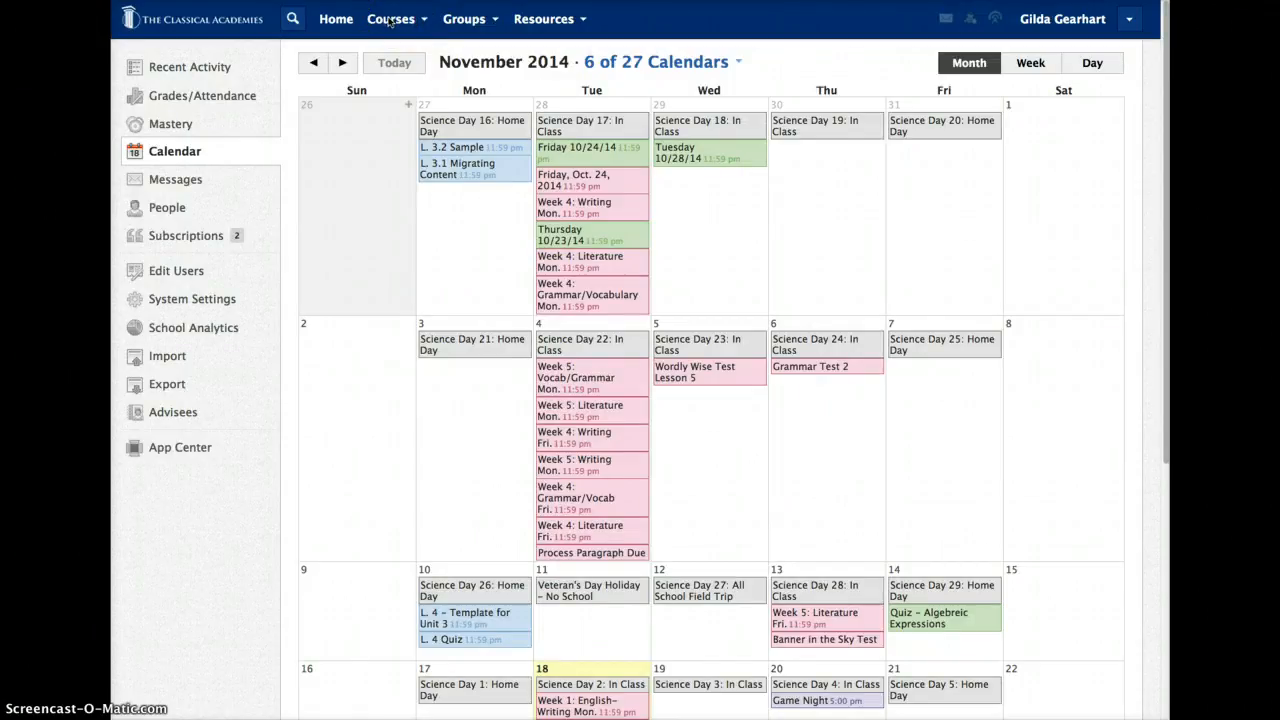
Go to the CAMS English 8 M Track: Period 1 course from the Courses menu.
left_click(390, 18)
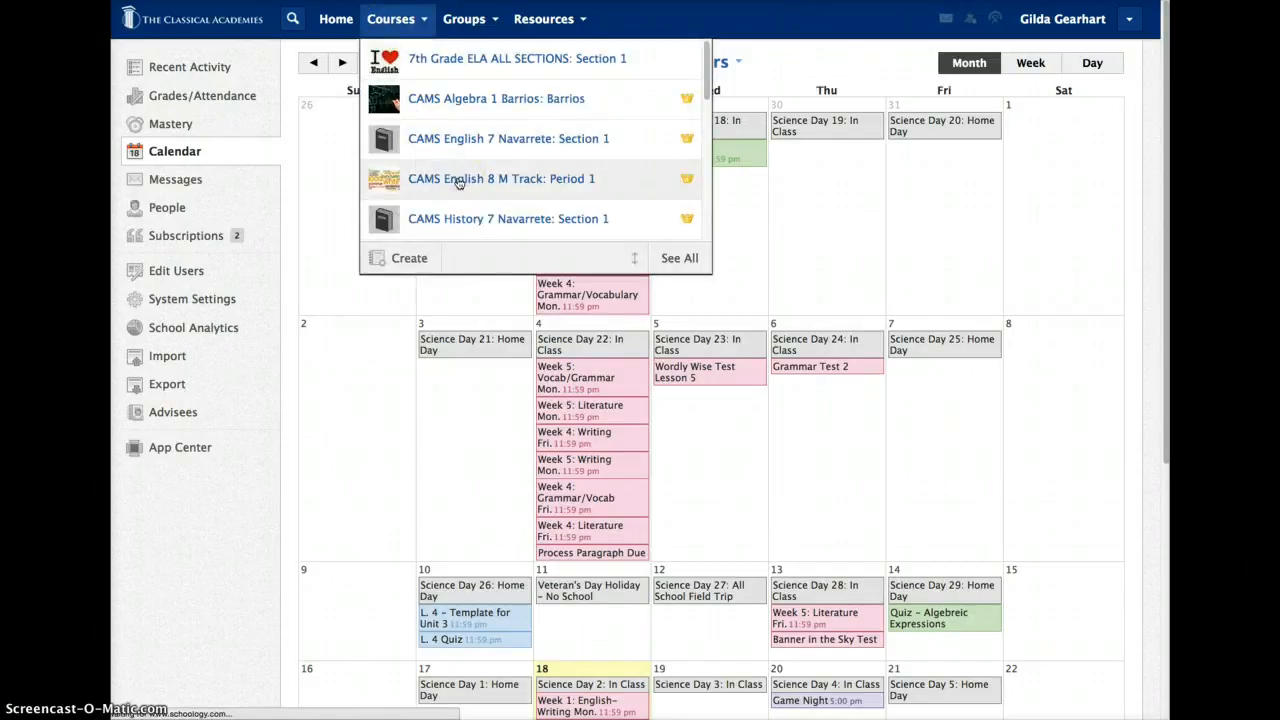
left_click(501, 178)
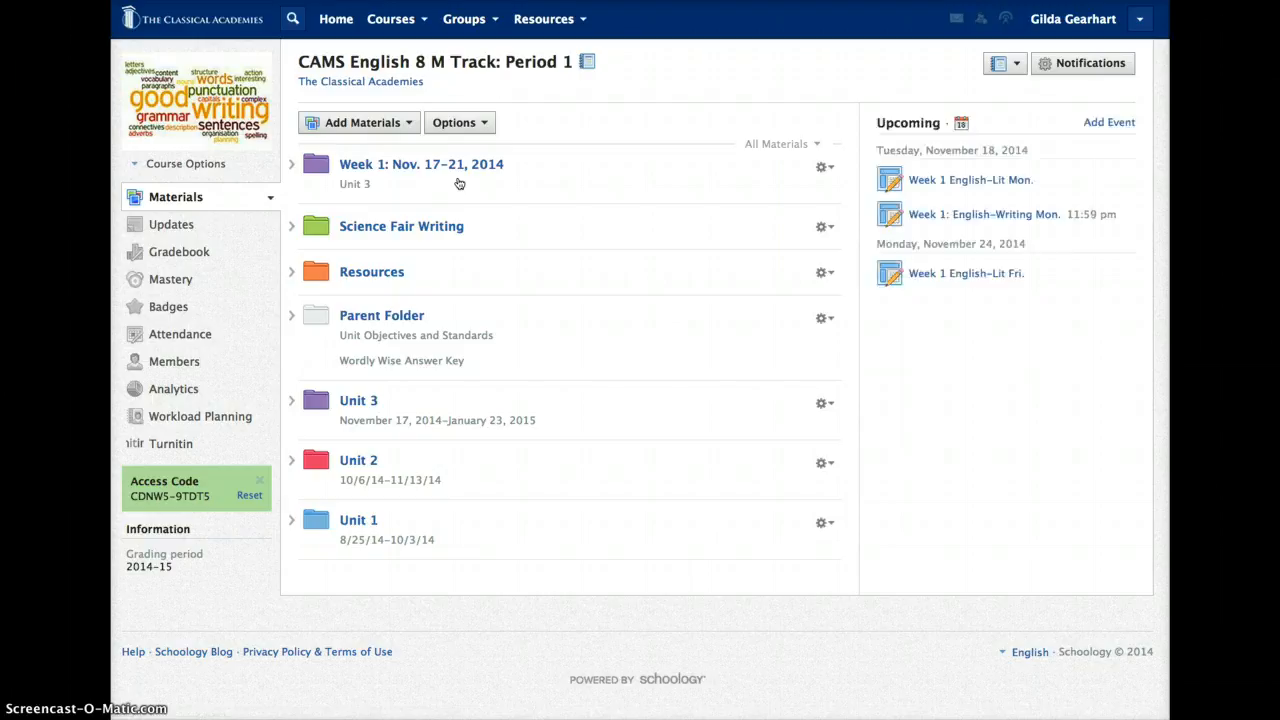
mouse_move(823, 116)
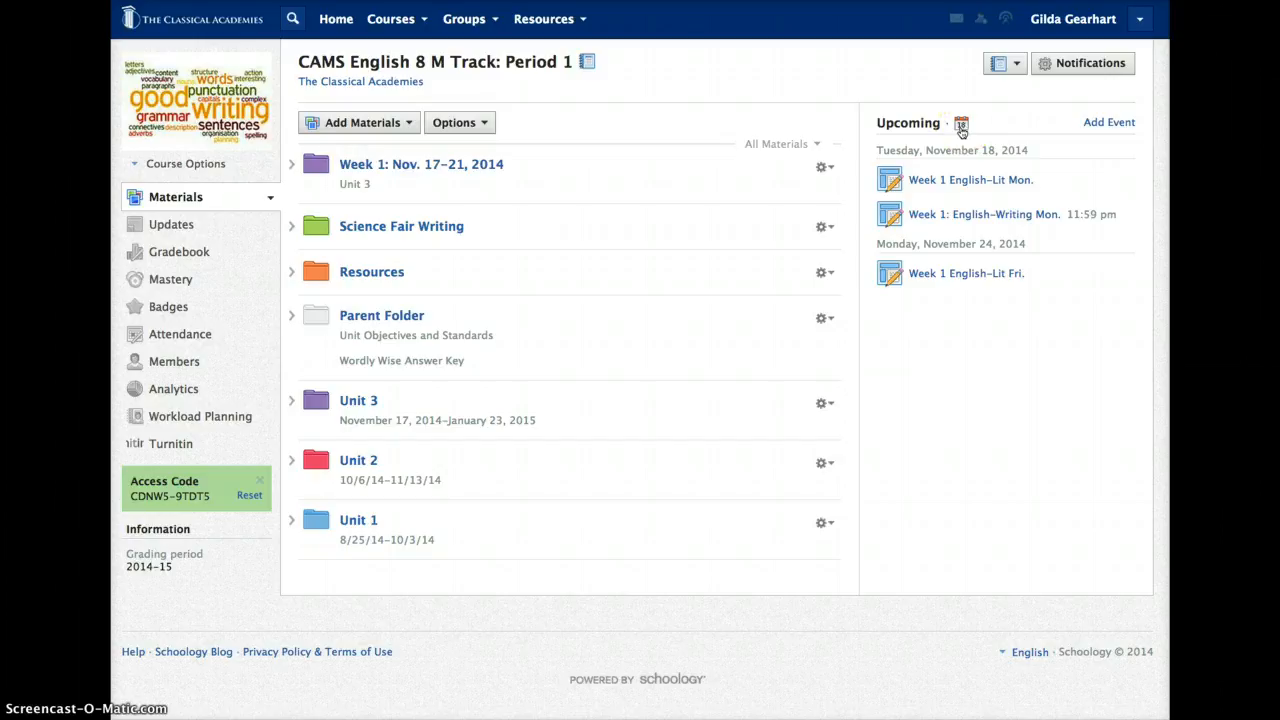
left_click(961, 123)
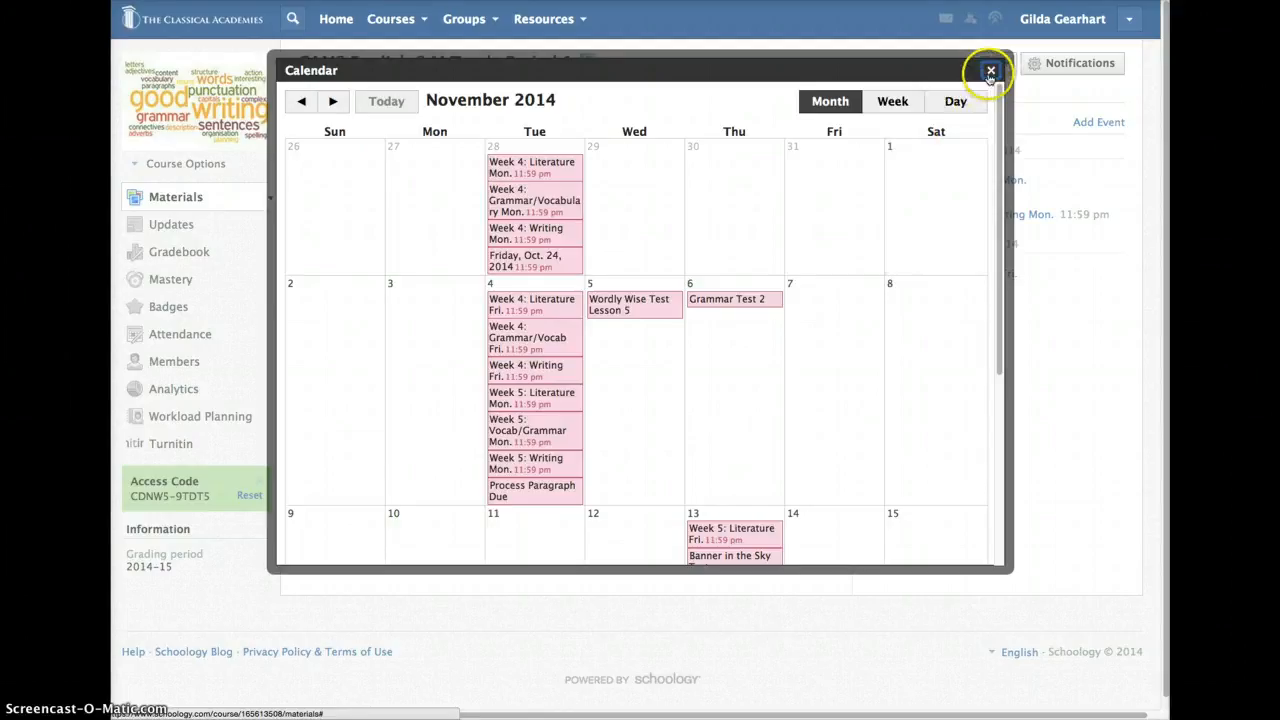
left_click(990, 71)
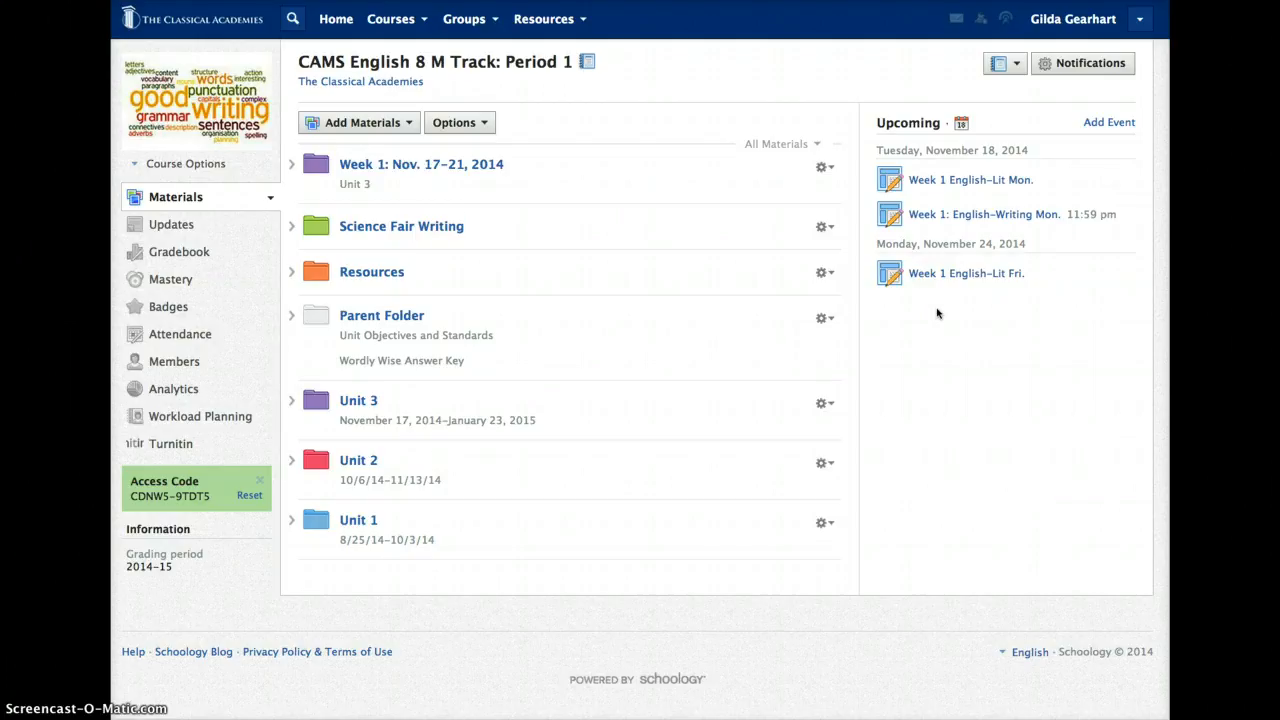
mouse_move(143, 668)
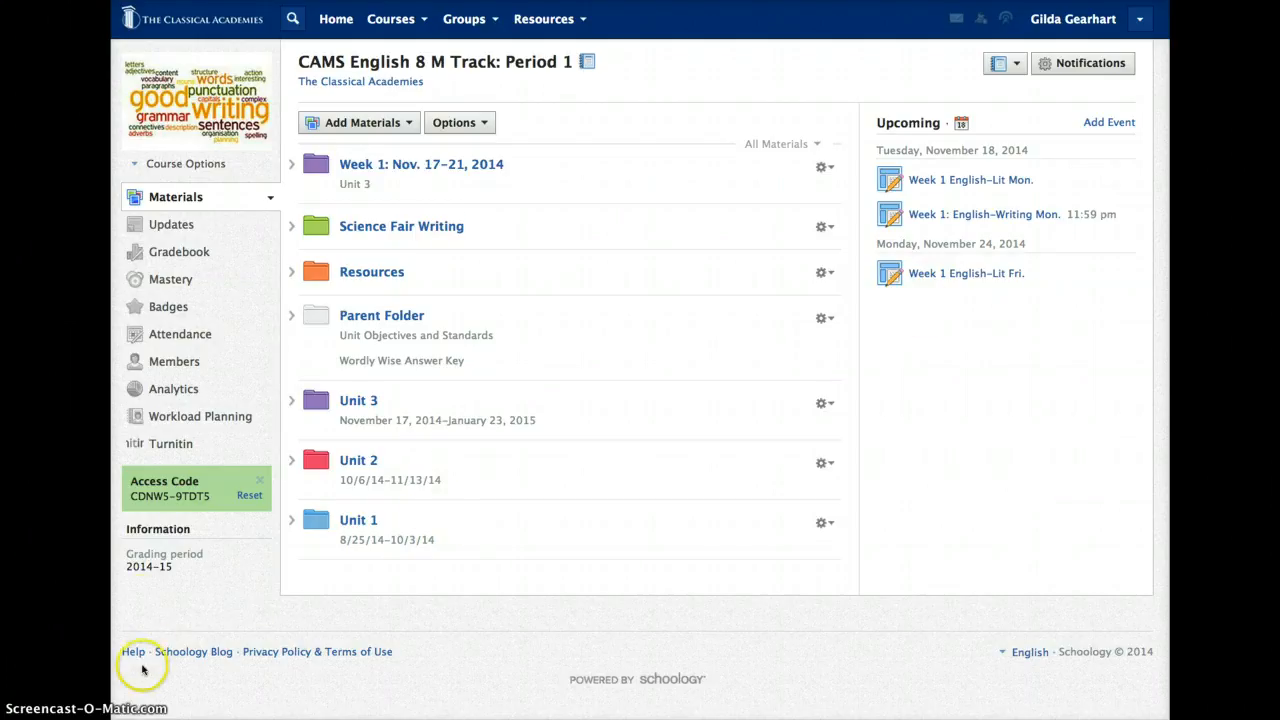